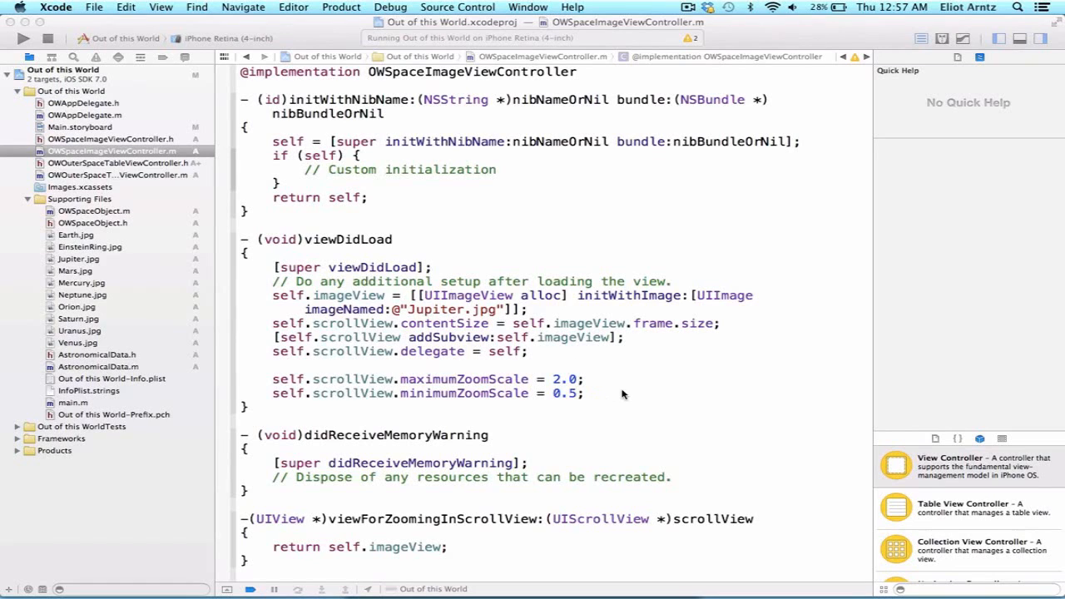
pyautogui.moveTo(616, 397)
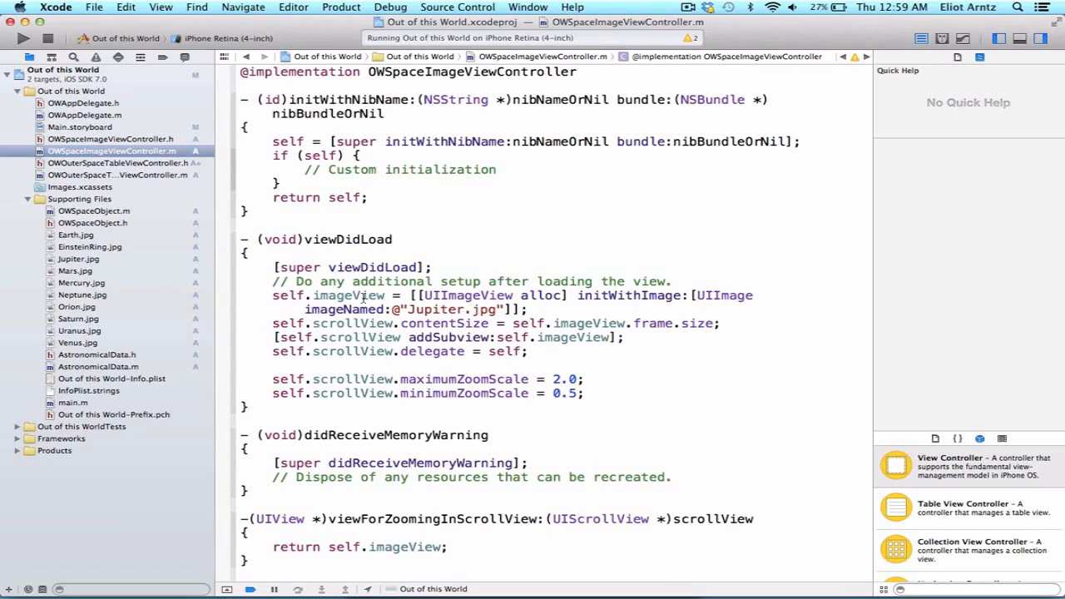
pyautogui.moveTo(516, 323)
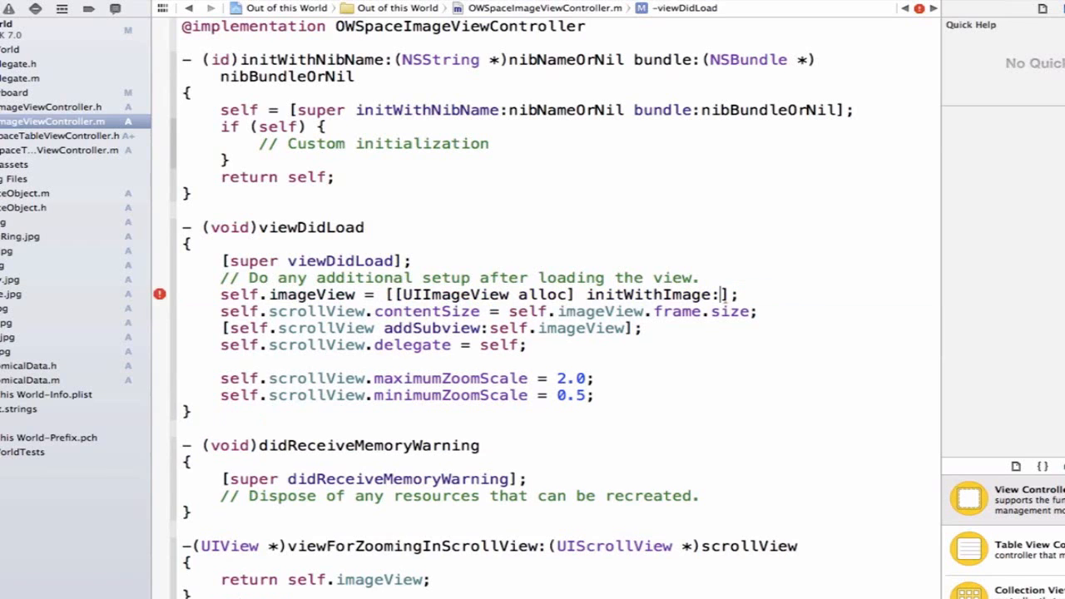
# - Pass self.spaceObject.spaceImage to initWithImage: instead of Jupiter.jpg in viewDidLoad
pyautogui.write('self.spaceObject.spaceImage')
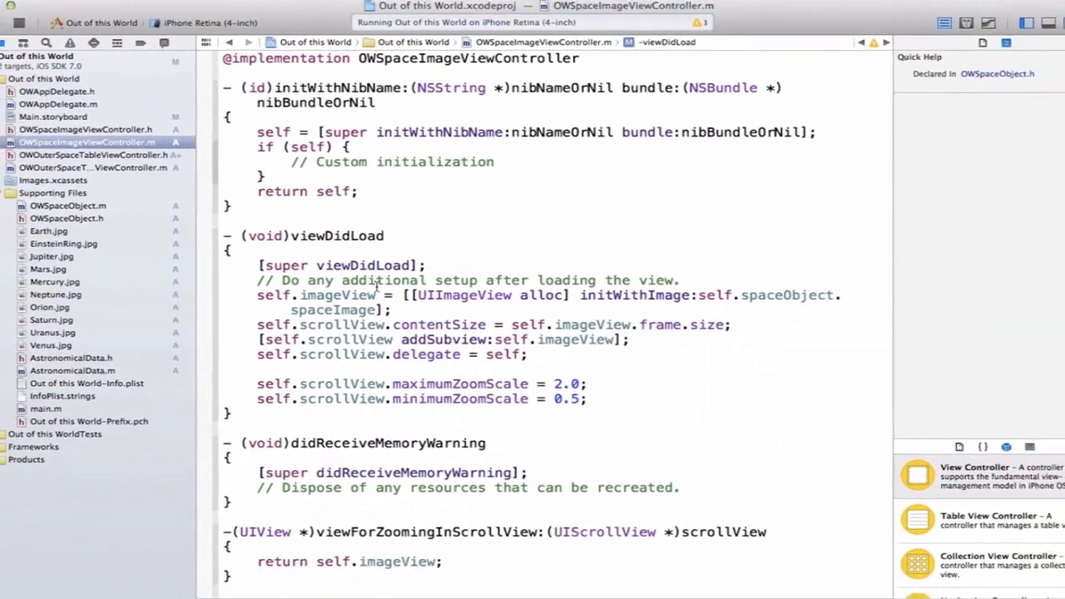
# - Stop the running instance and relaunch the rebuilt planets app to the Planets list
pyautogui.click(23, 38)
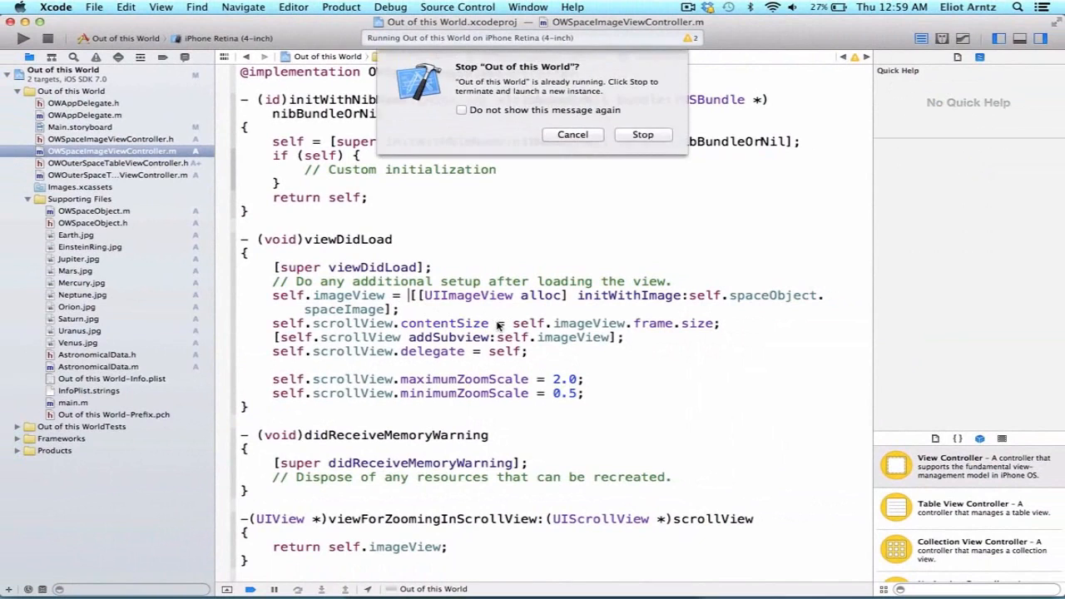
pyautogui.click(642, 134)
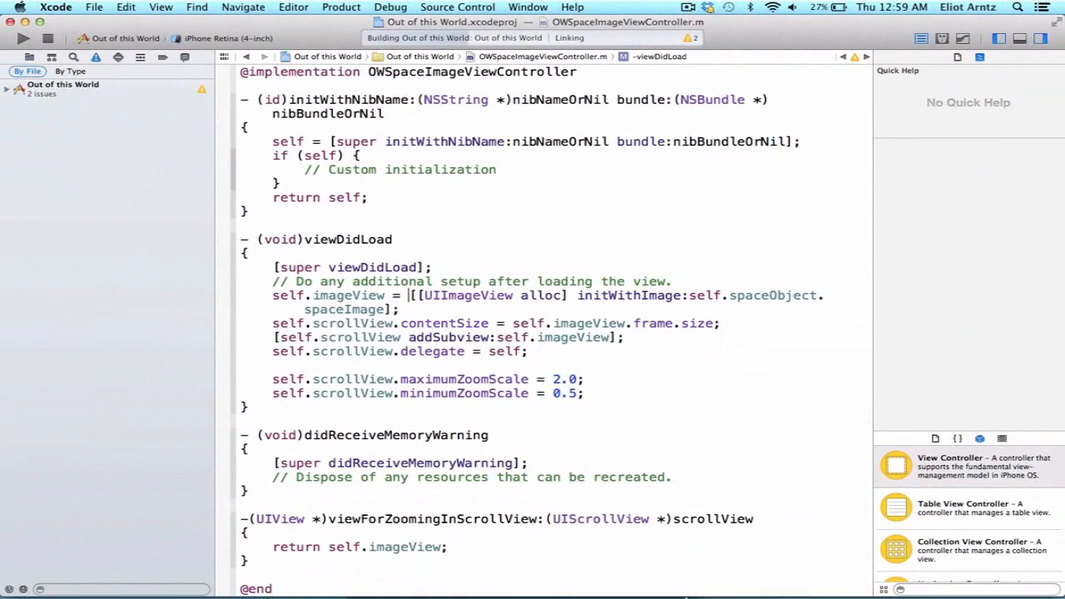
pyautogui.click(24, 39)
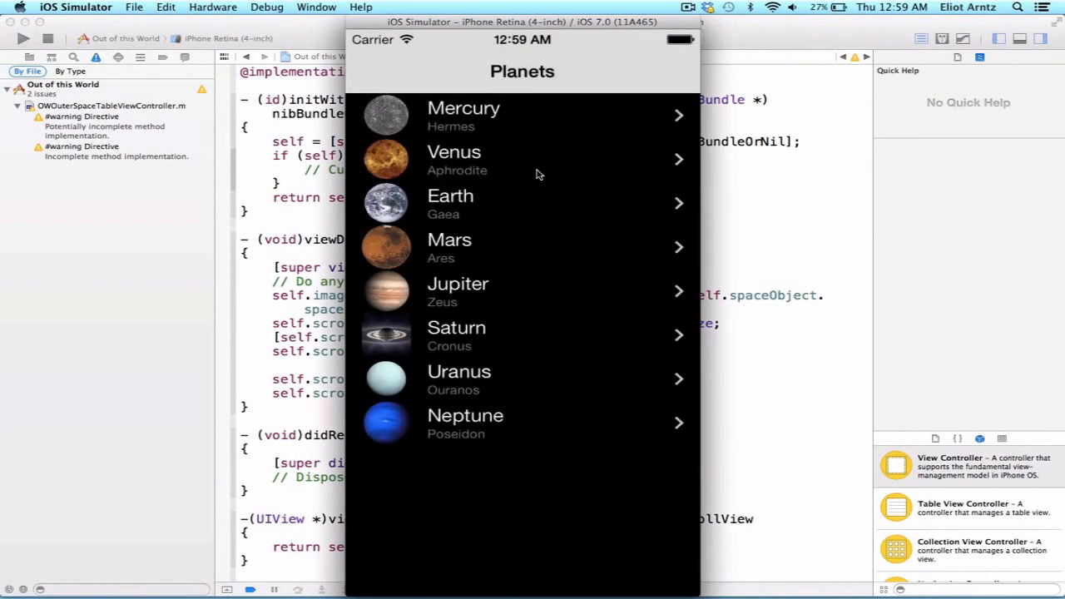
pyautogui.click(523, 159)
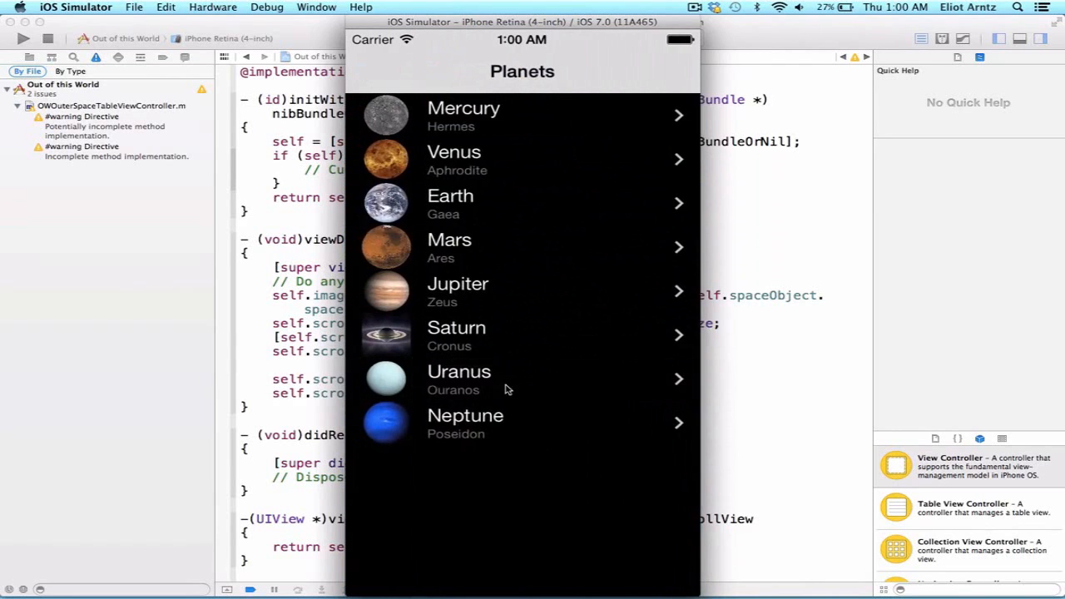
pyautogui.click(523, 423)
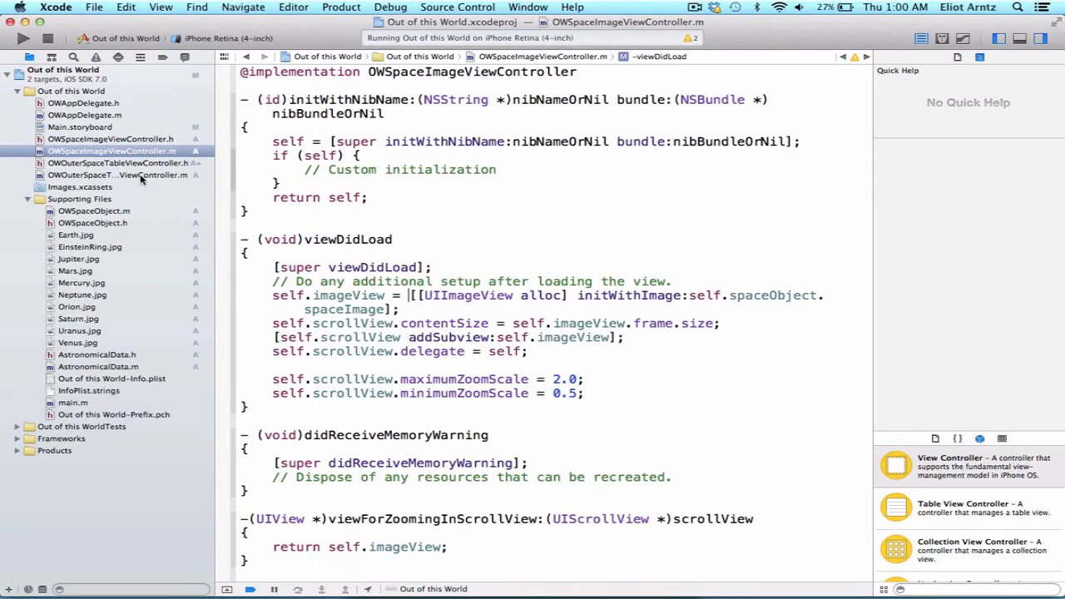
# - Show prepareForSegue in OWOuterSpaceTableViewController.m, highlighting selectedObject passed to spaceObject
pyautogui.click(116, 174)
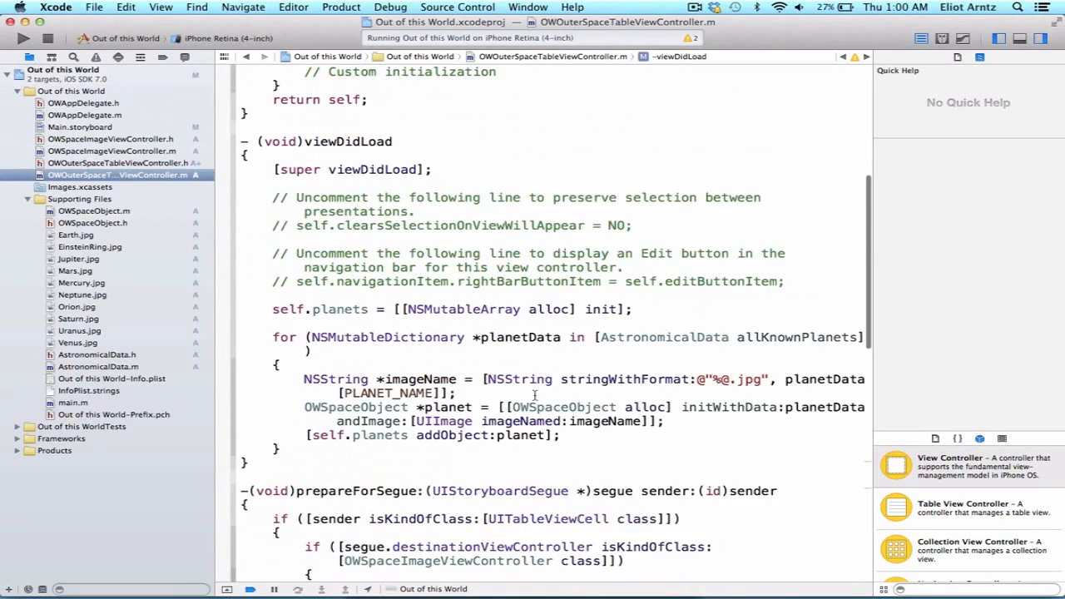
pyautogui.scroll(-3)
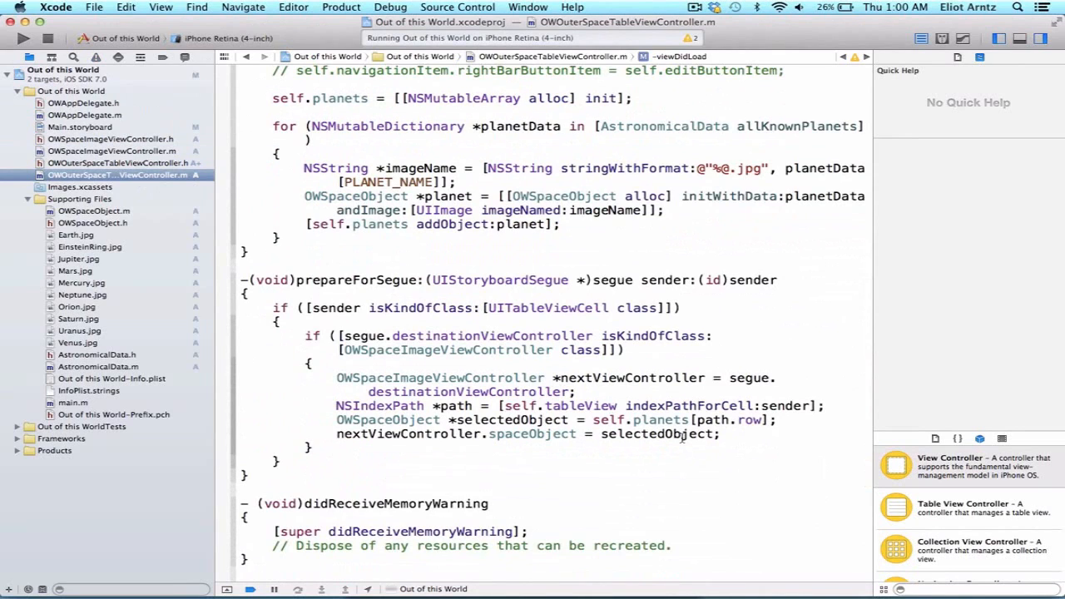
pyautogui.doubleClick(649, 434)
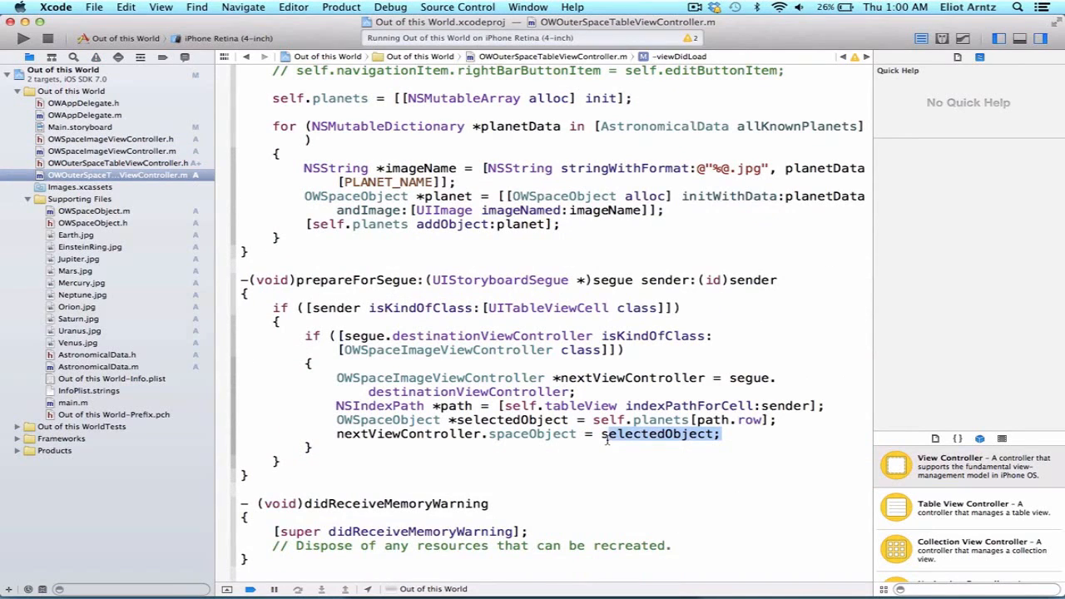
pyautogui.doubleClick(533, 434)
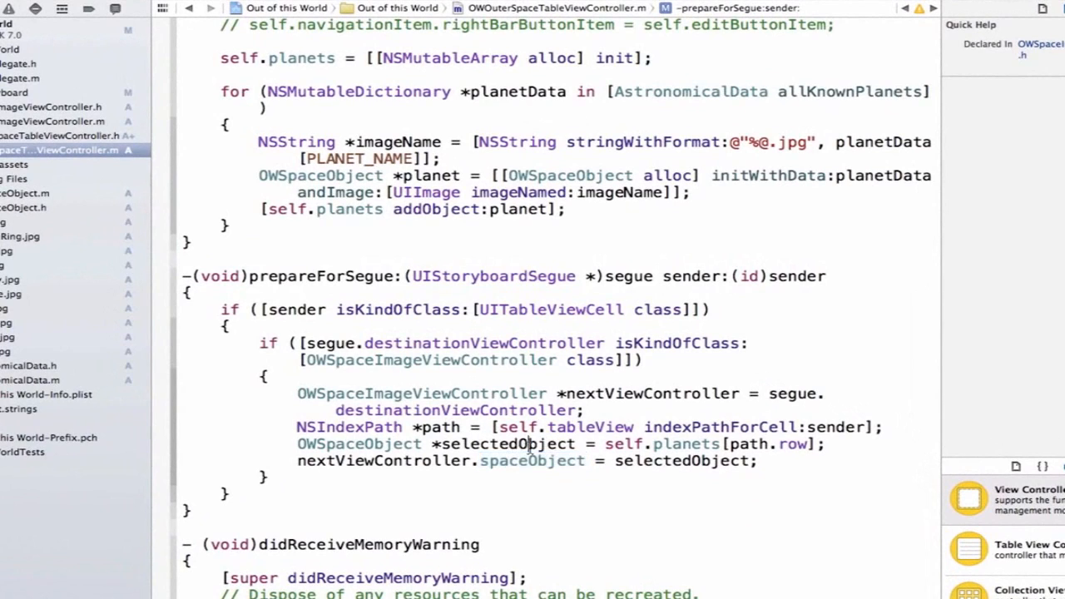
# - Assign selectedObject.spaceImage to nextViewController.imageView.image, and check the image property's Quick Help
pyautogui.doubleClick(507, 444)
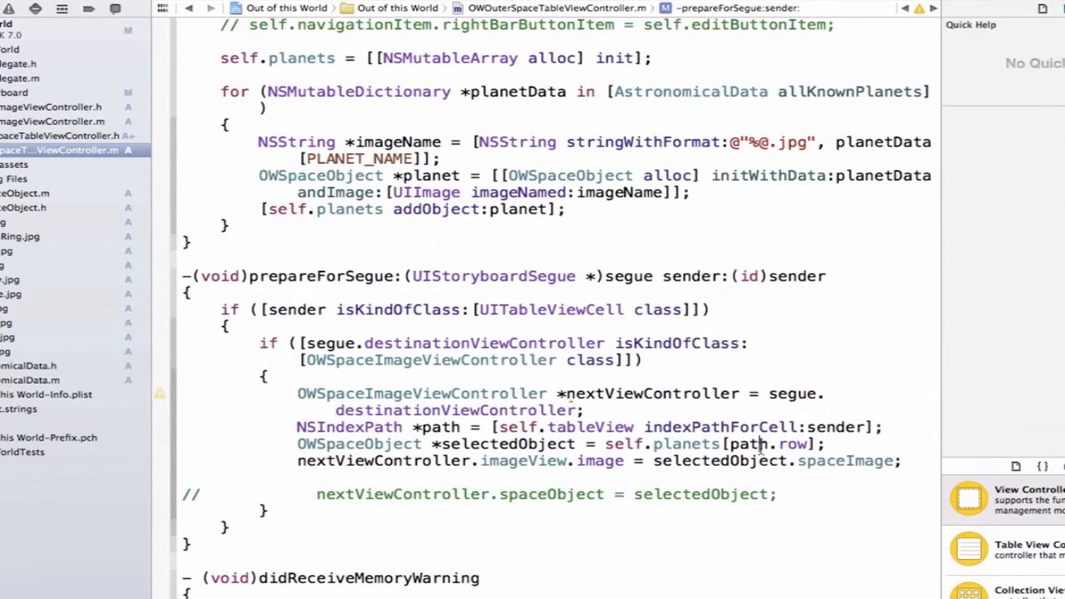
pyautogui.doubleClick(523, 461)
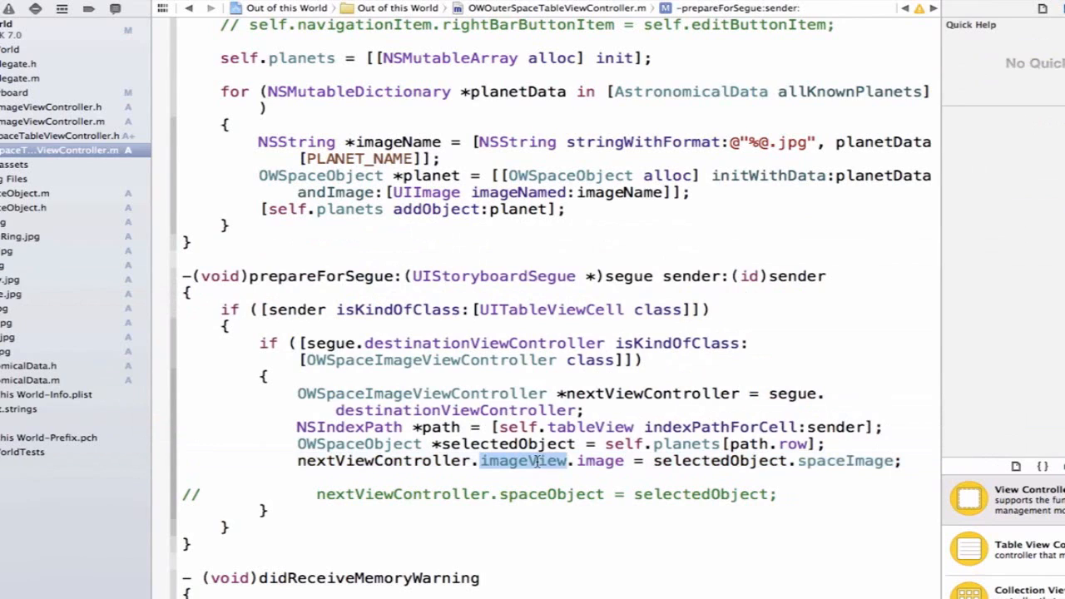
pyautogui.click(599, 461)
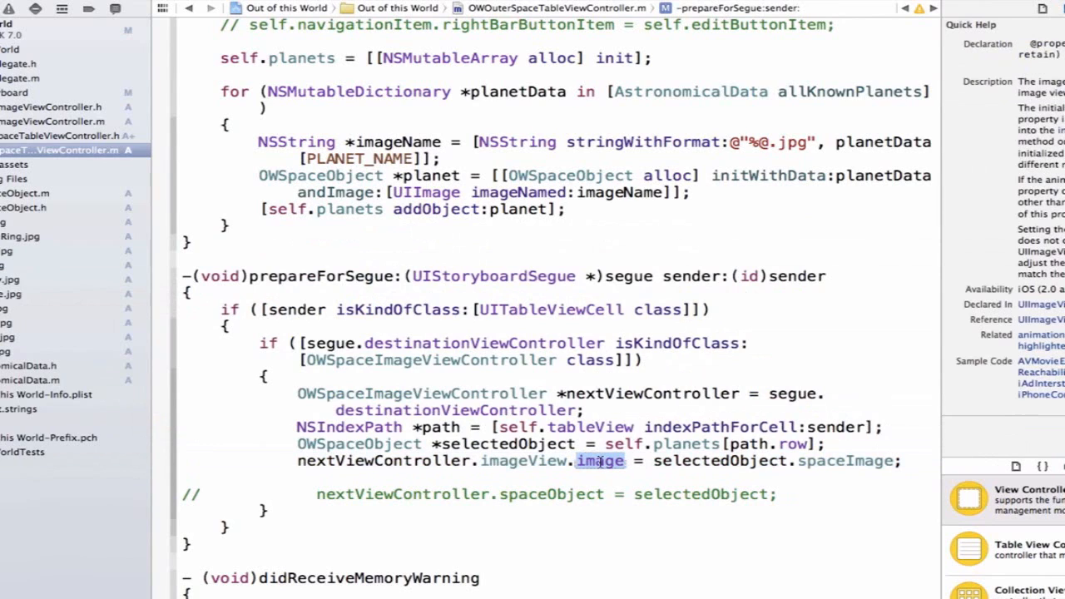
pyautogui.moveTo(636, 491)
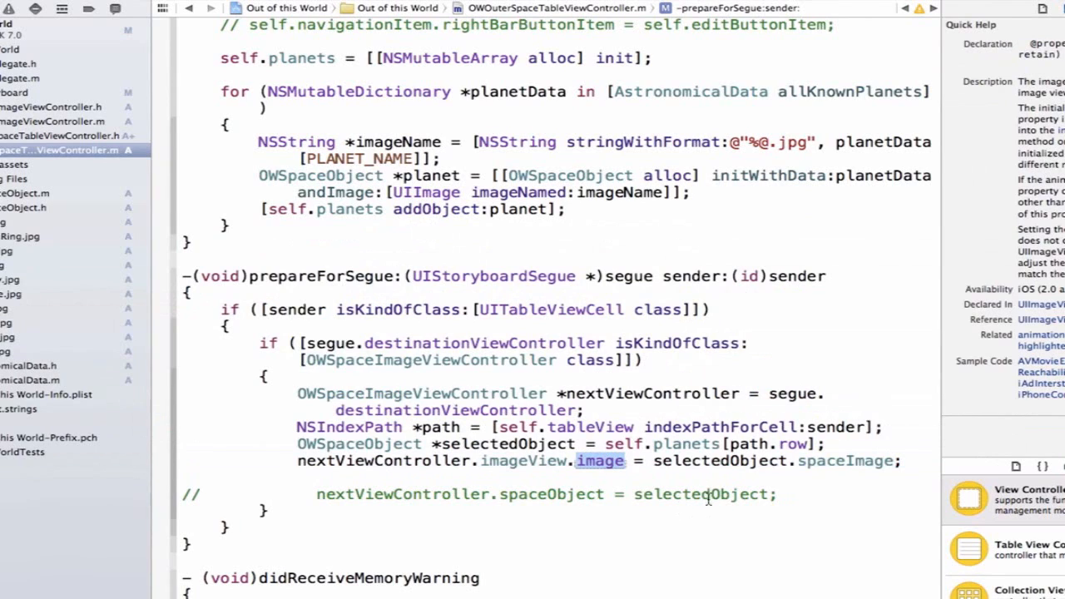
pyautogui.moveTo(707, 497)
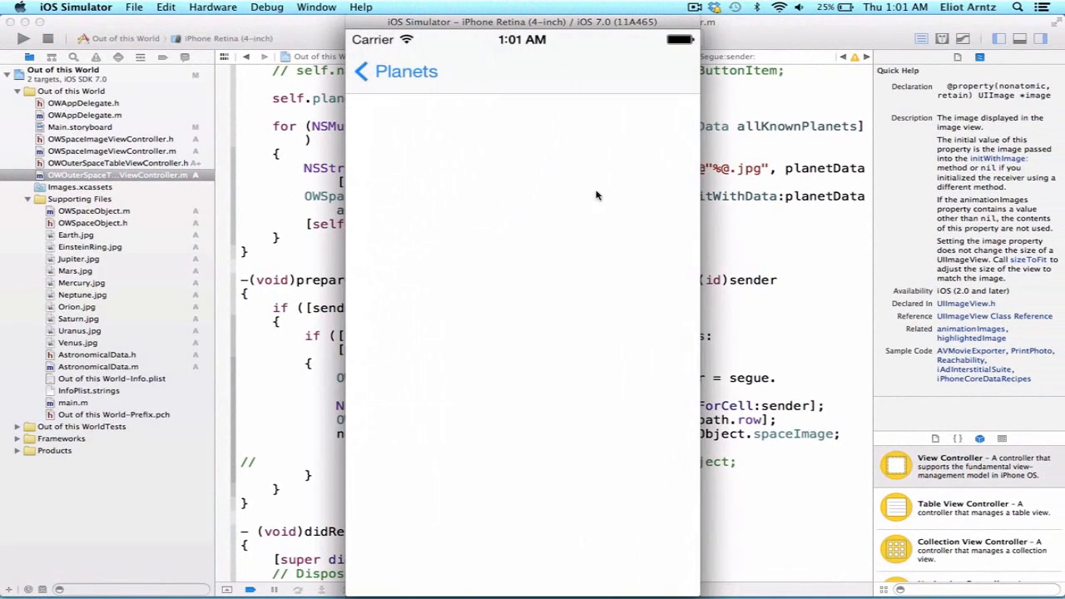
pyautogui.moveTo(755, 467)
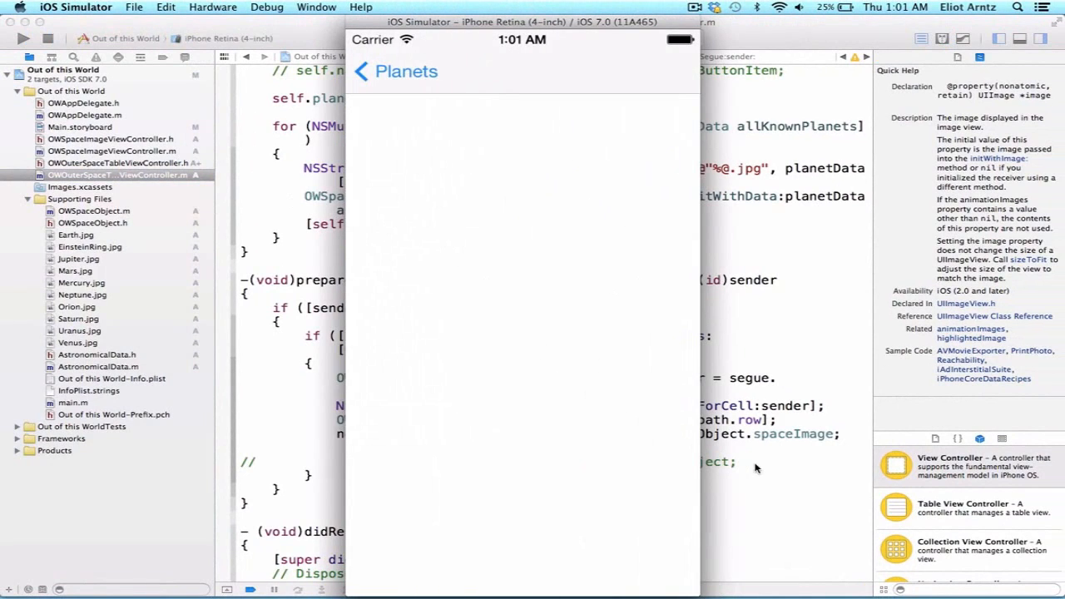